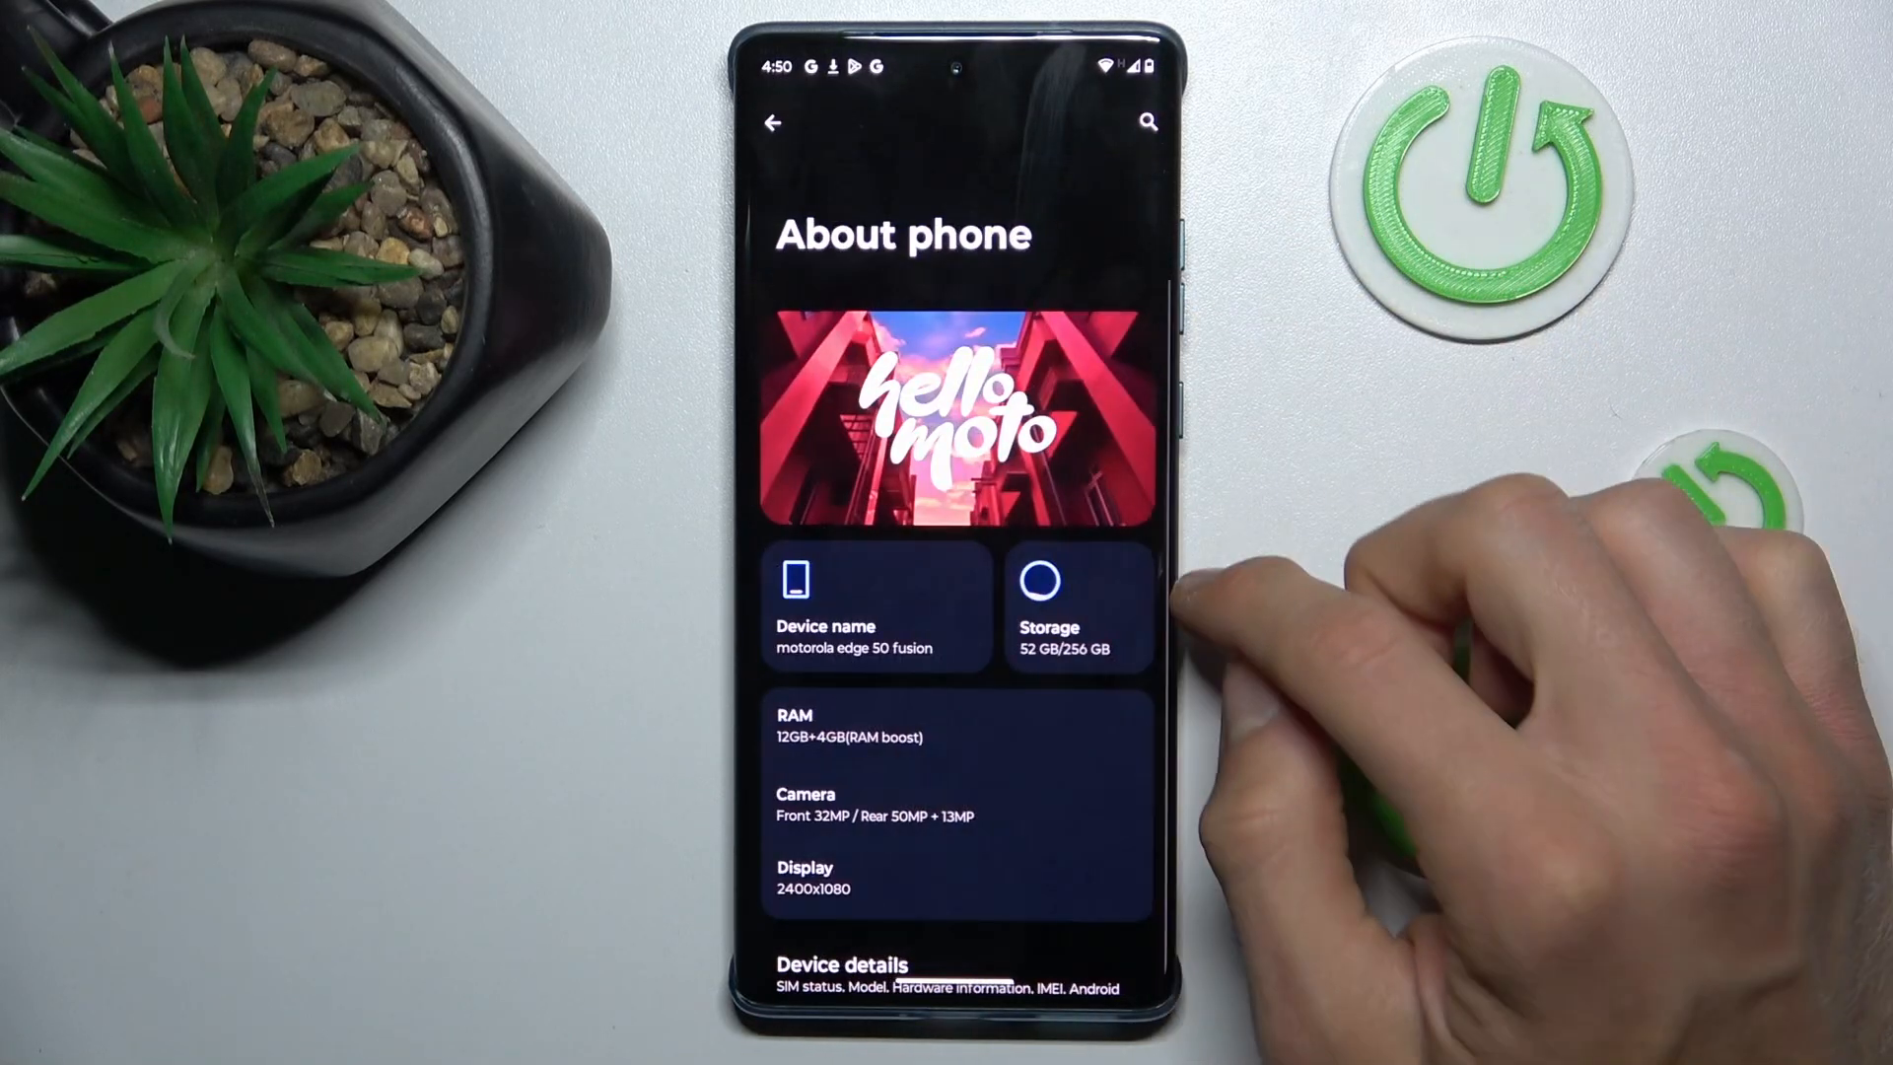
# - From About phone, visit Legal & regulatory, then reach the Device identifiers page listing the build number
pyautogui.scroll(-3)
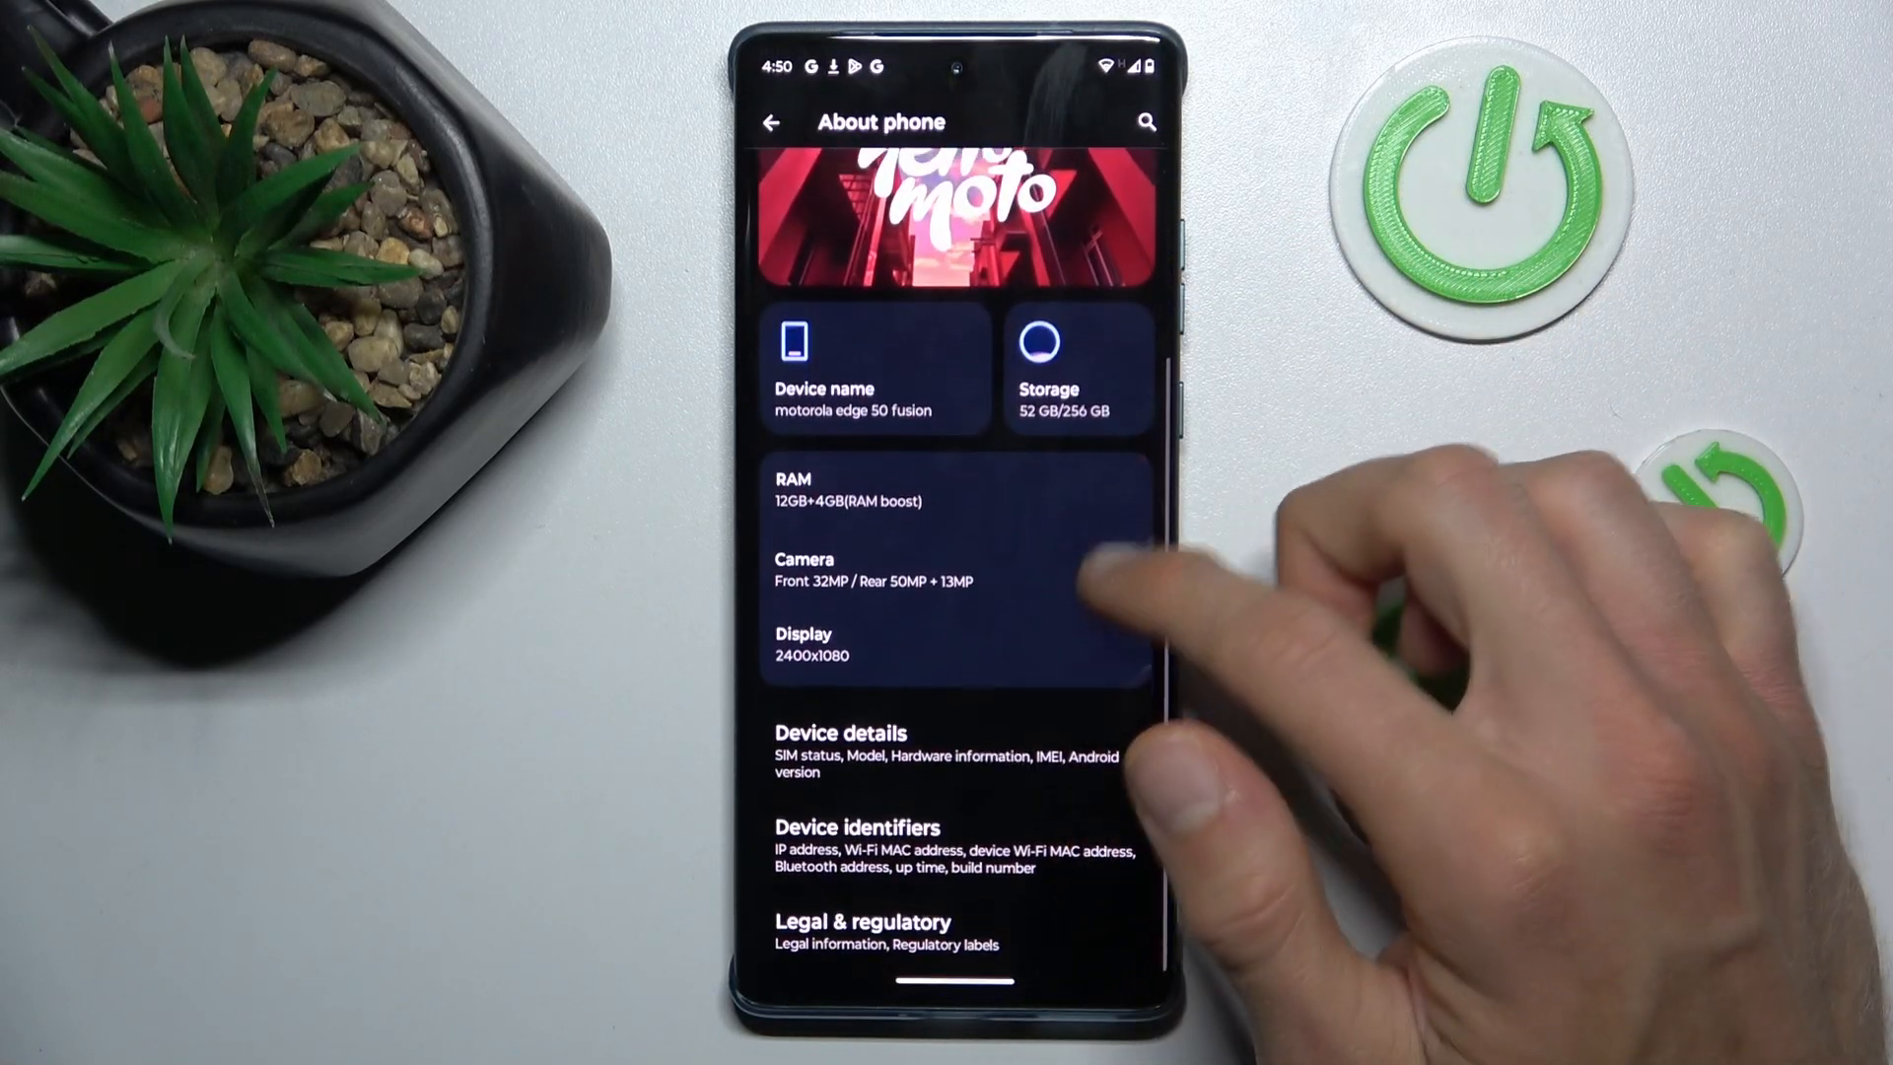
pyautogui.click(864, 930)
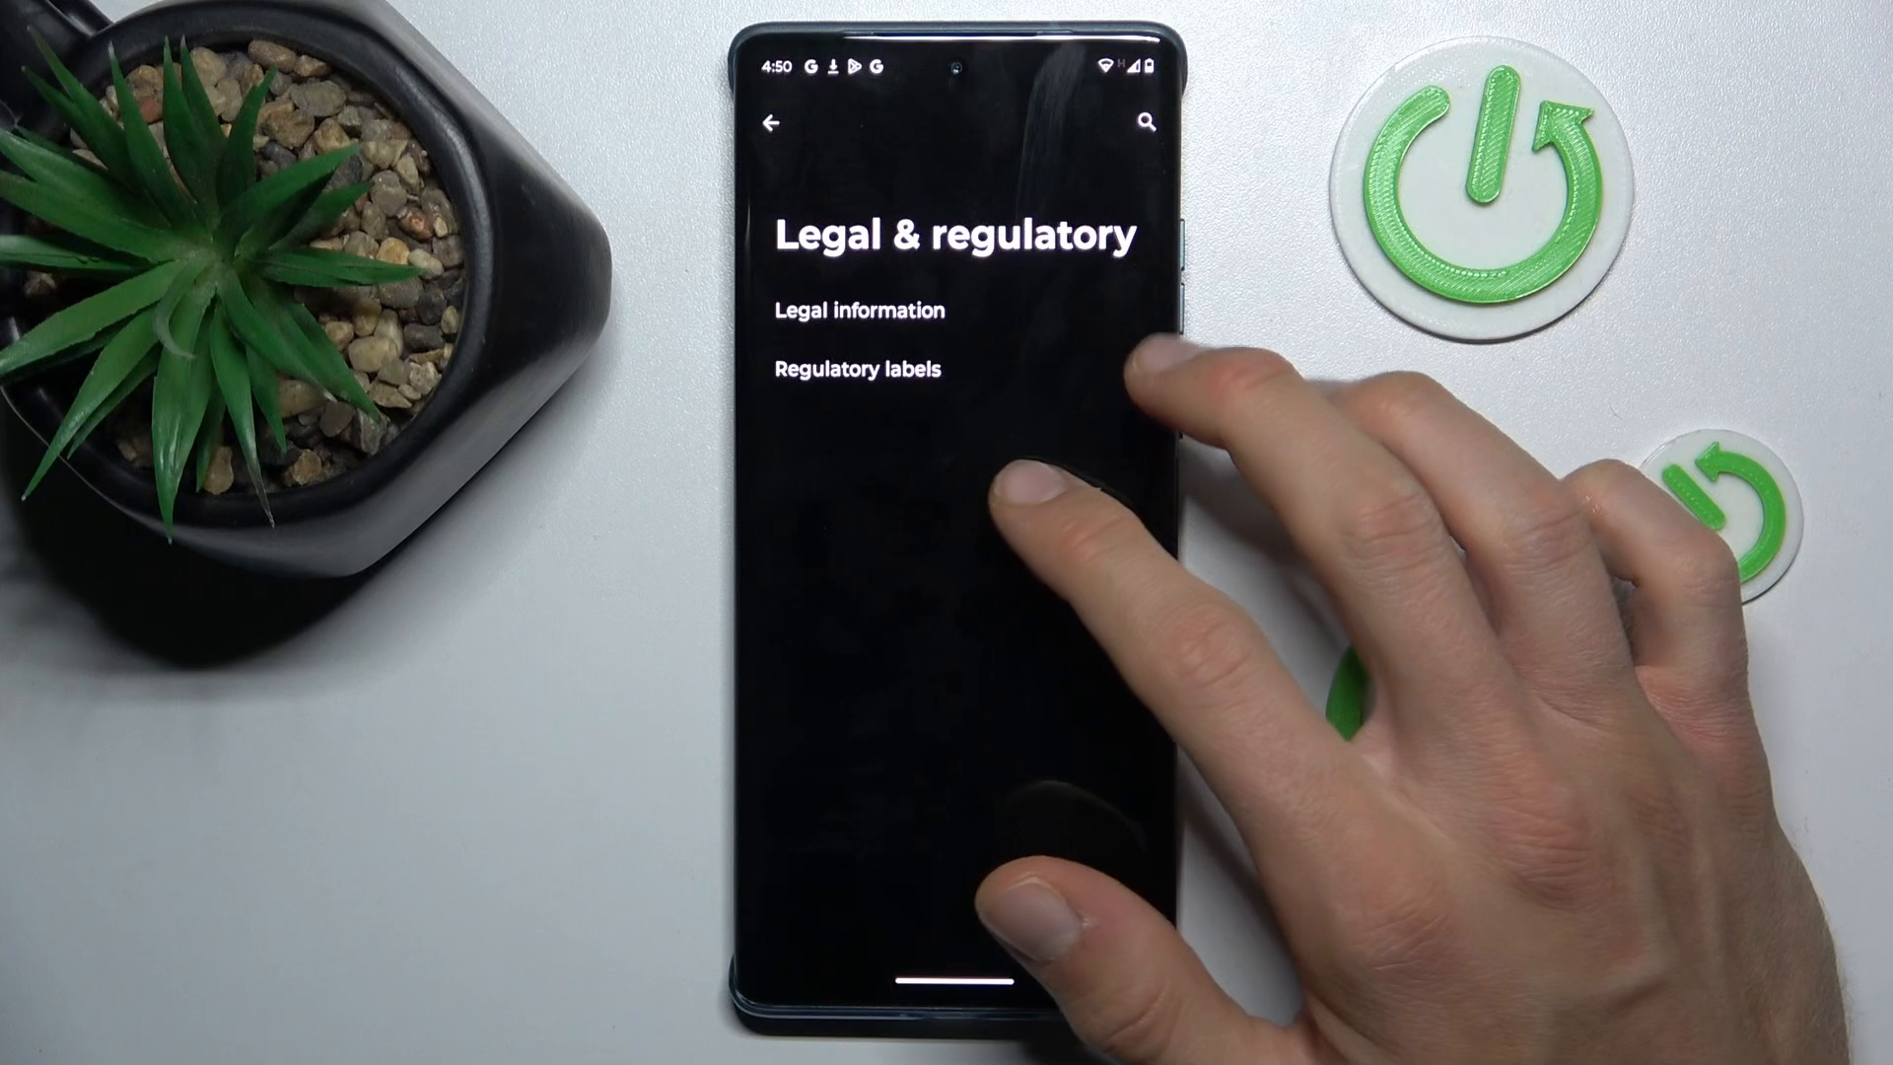
pyautogui.click(775, 123)
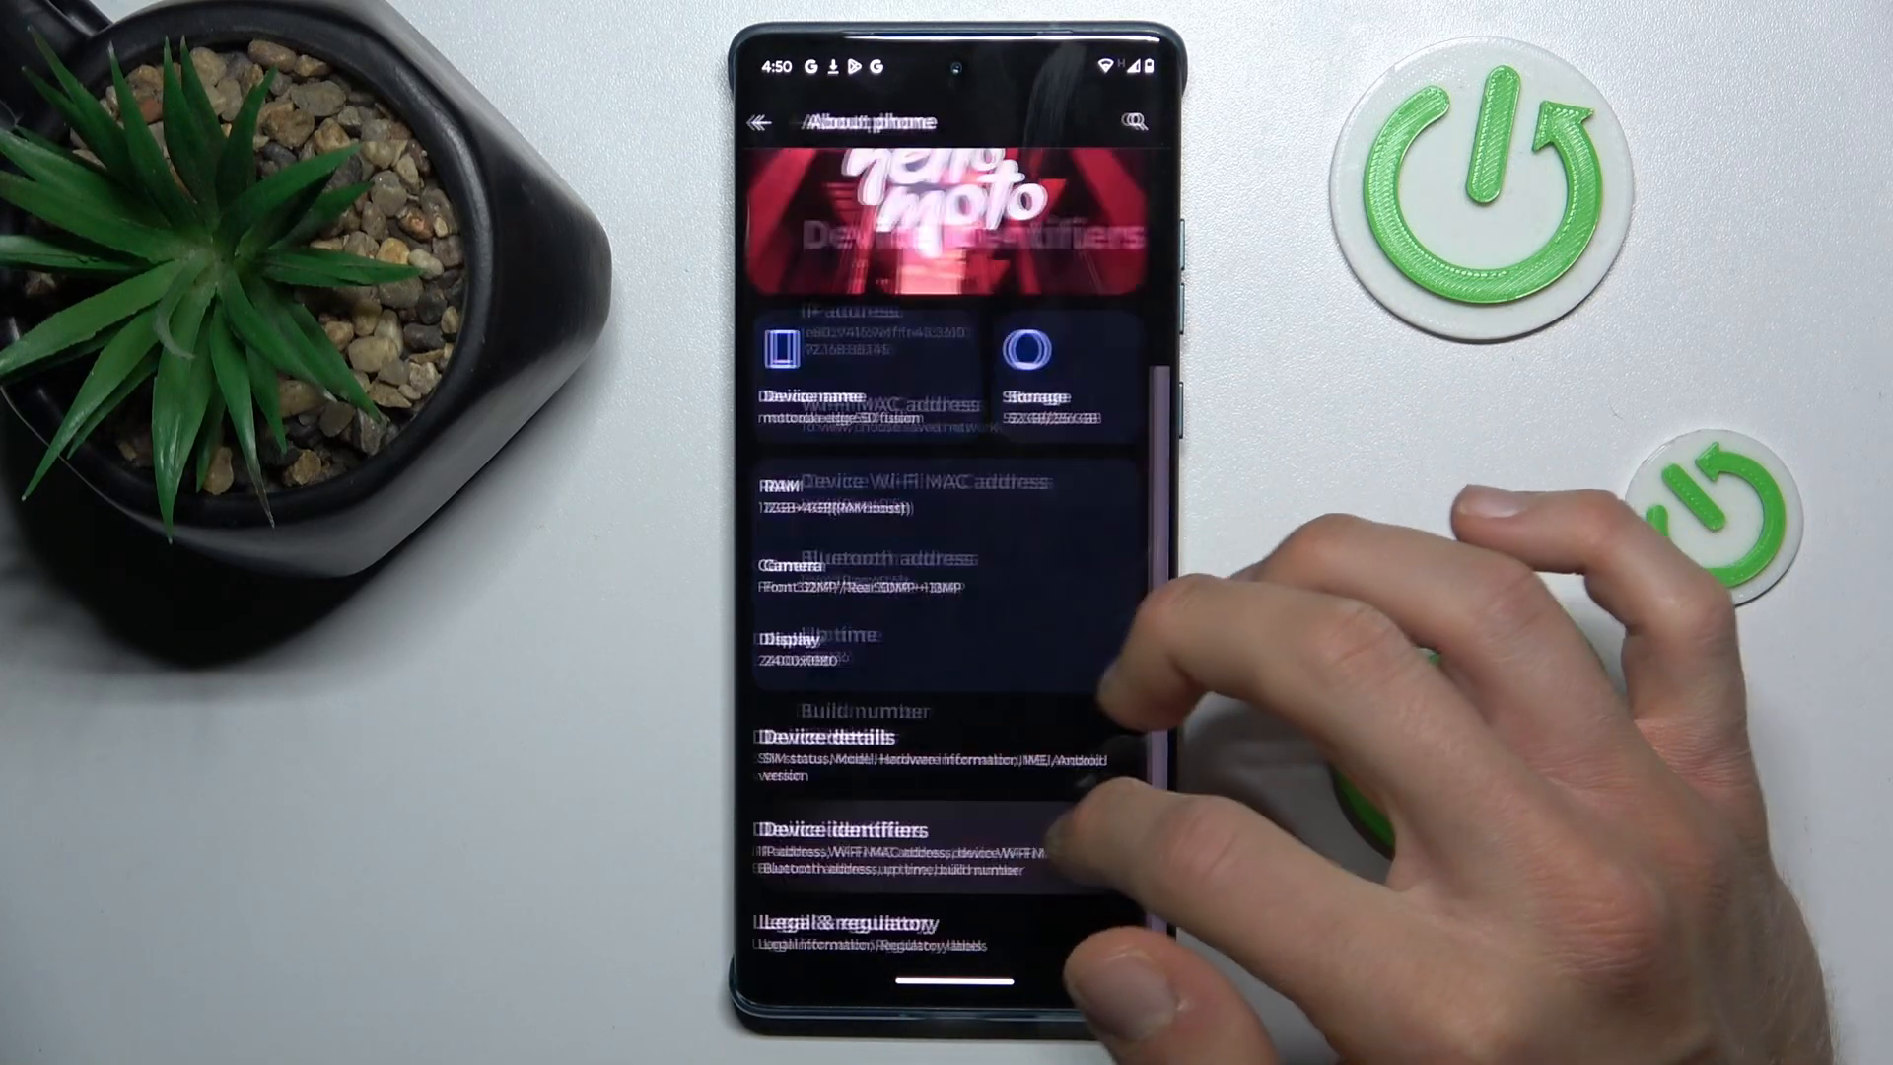
pyautogui.click(845, 829)
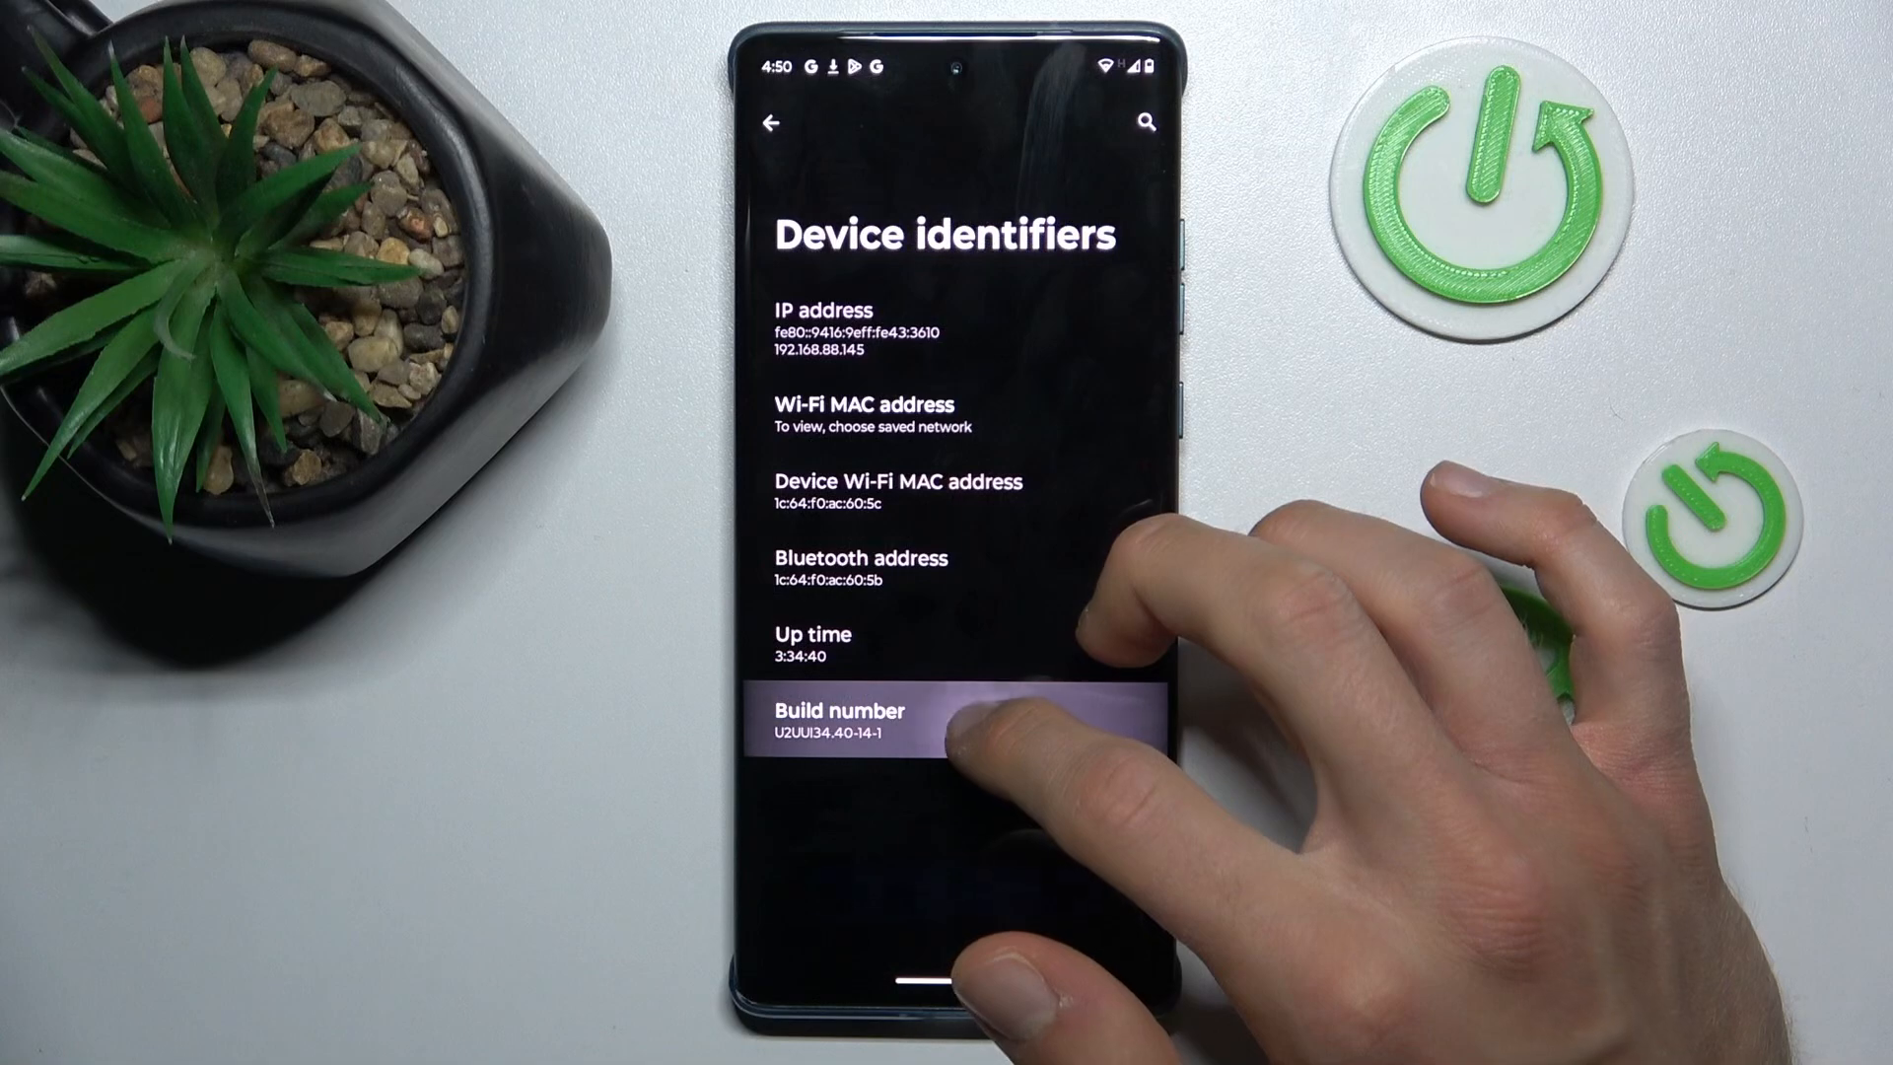
# - Enable developer mode via Build number taps, then open Developer options' Memory use page
pyautogui.click(856, 723)
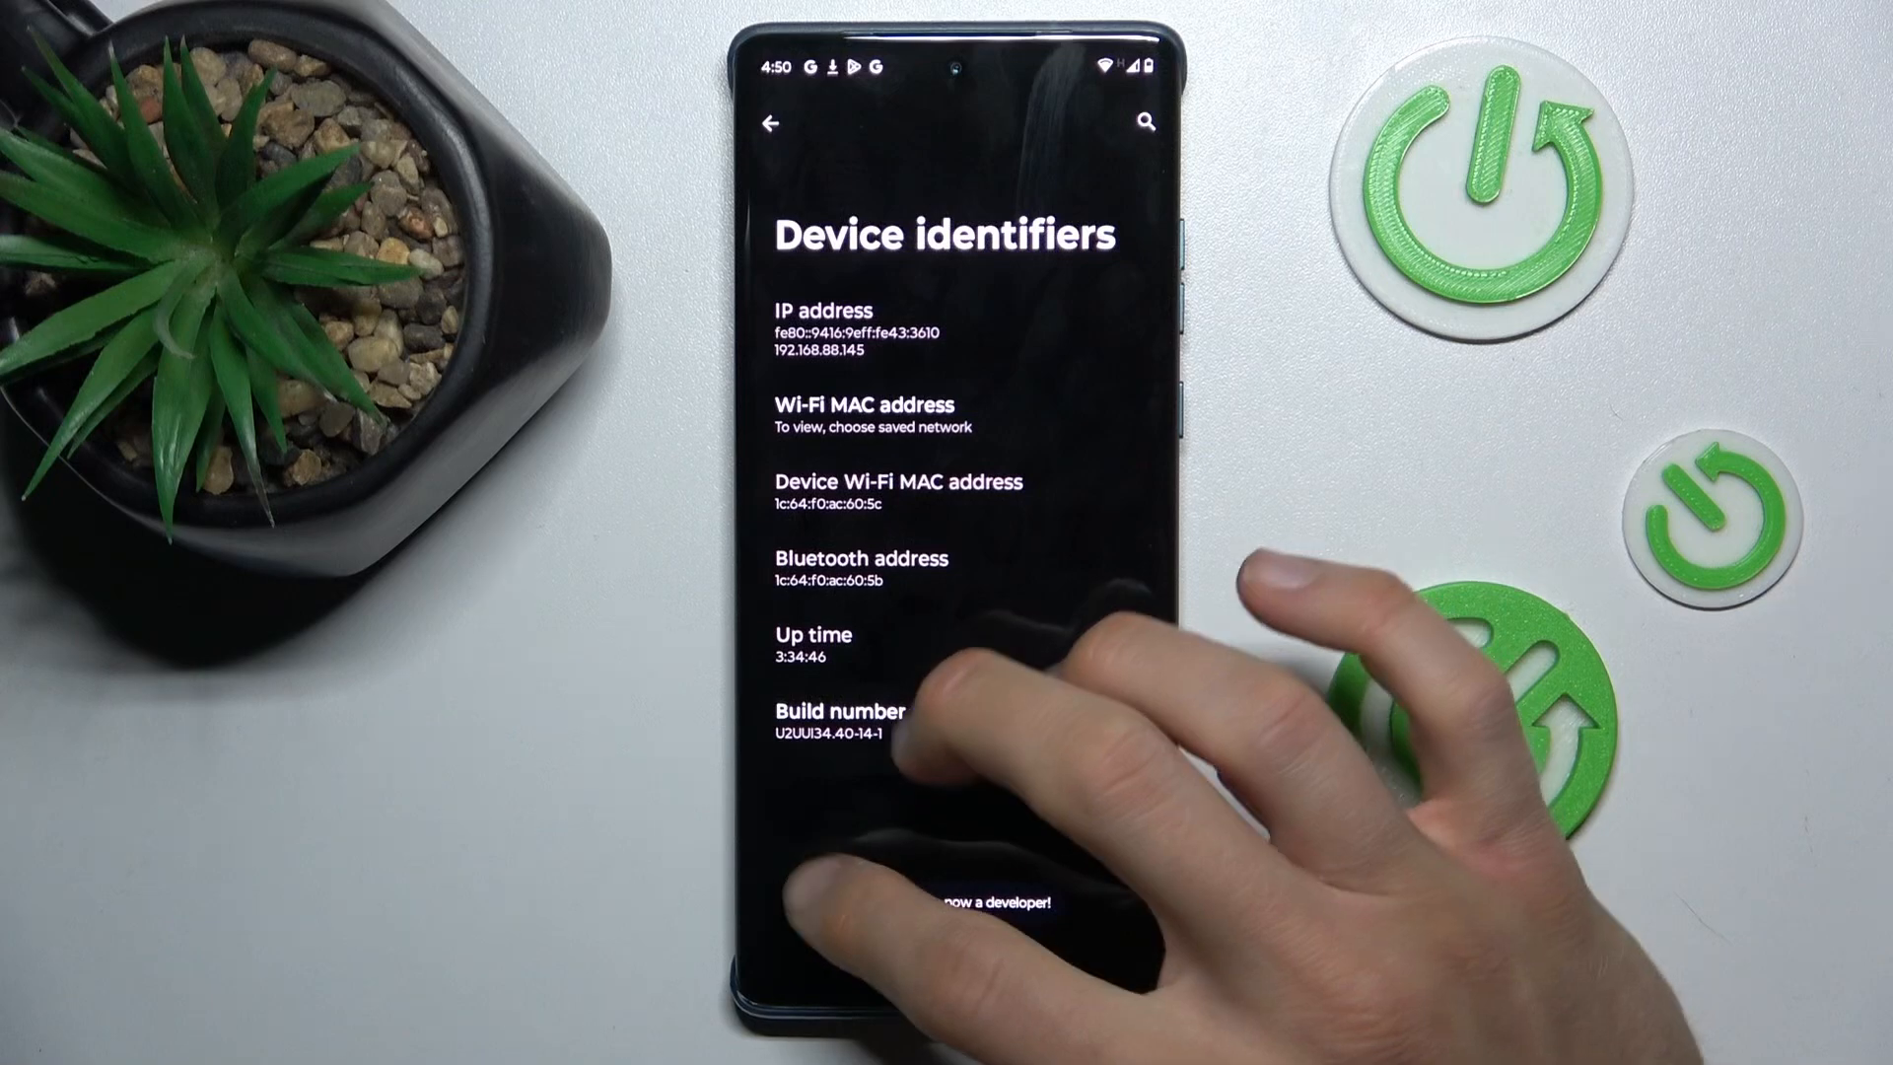
pyautogui.click(771, 124)
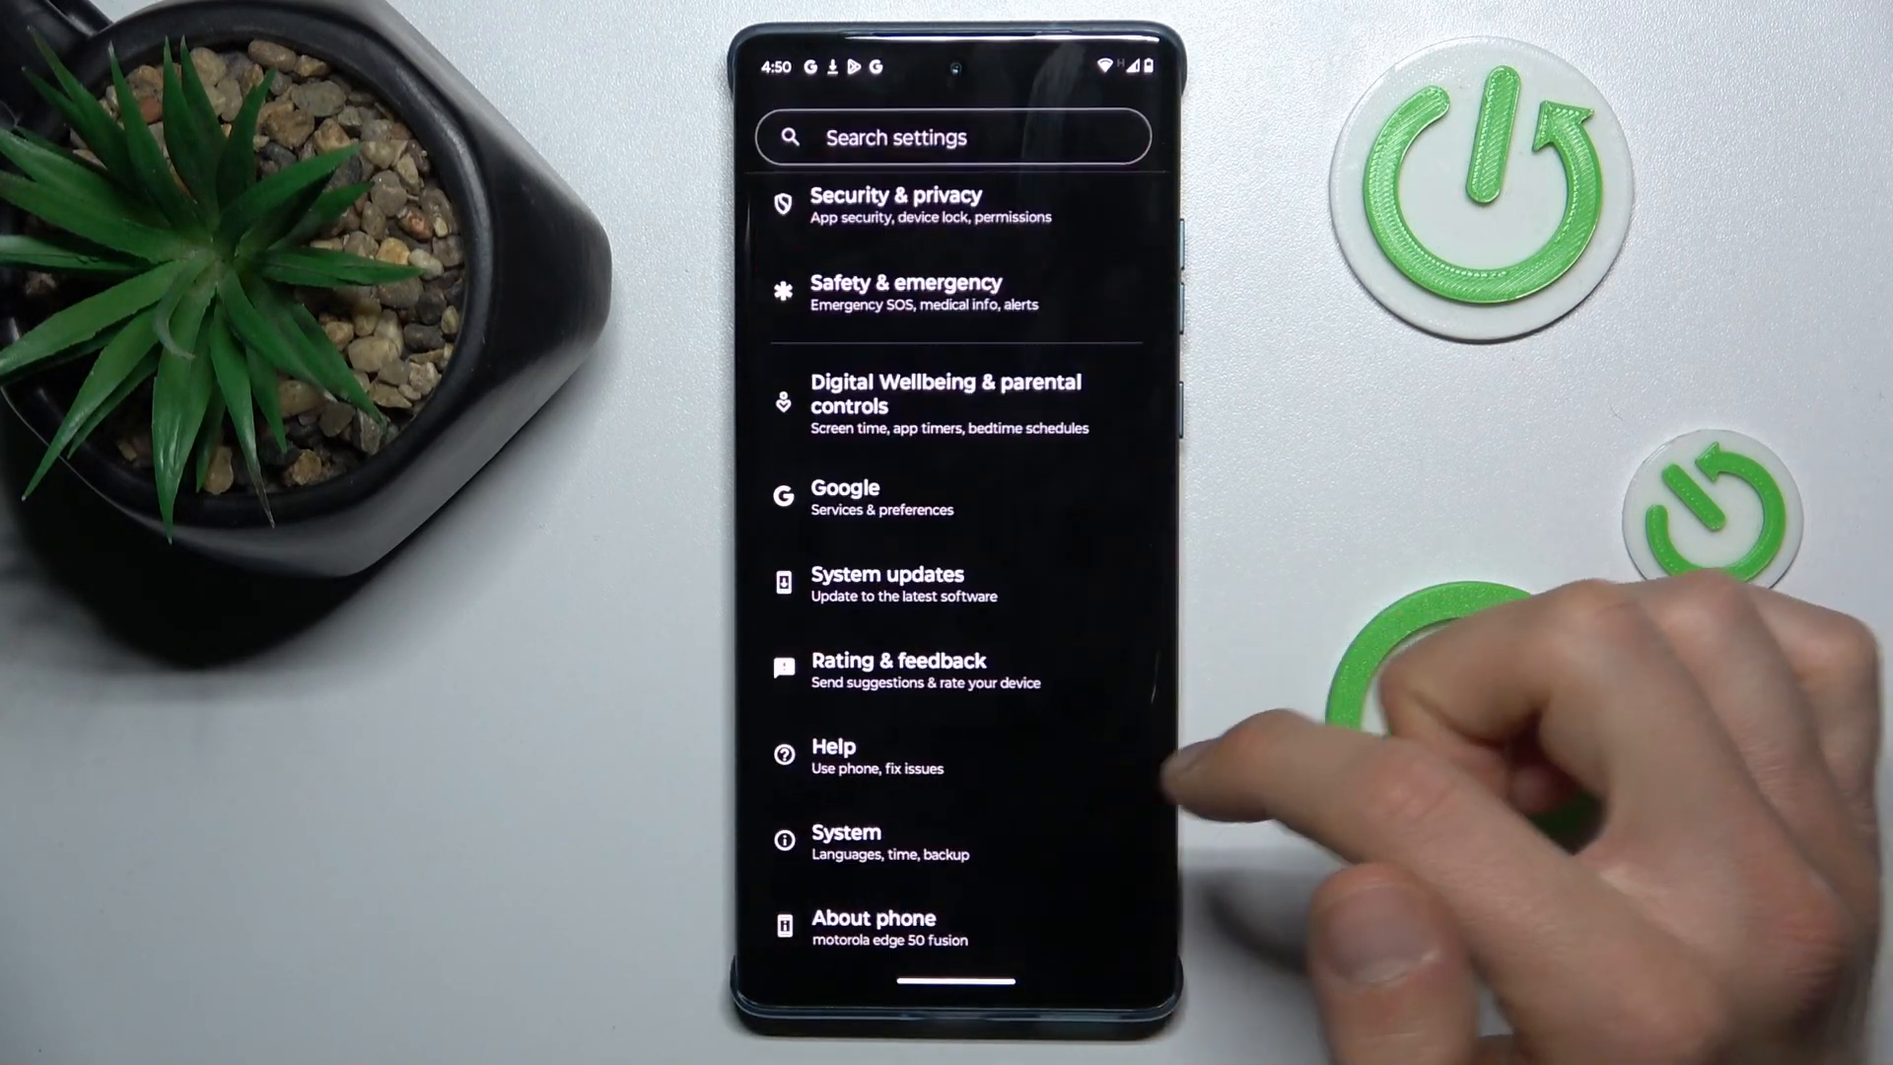
pyautogui.click(846, 841)
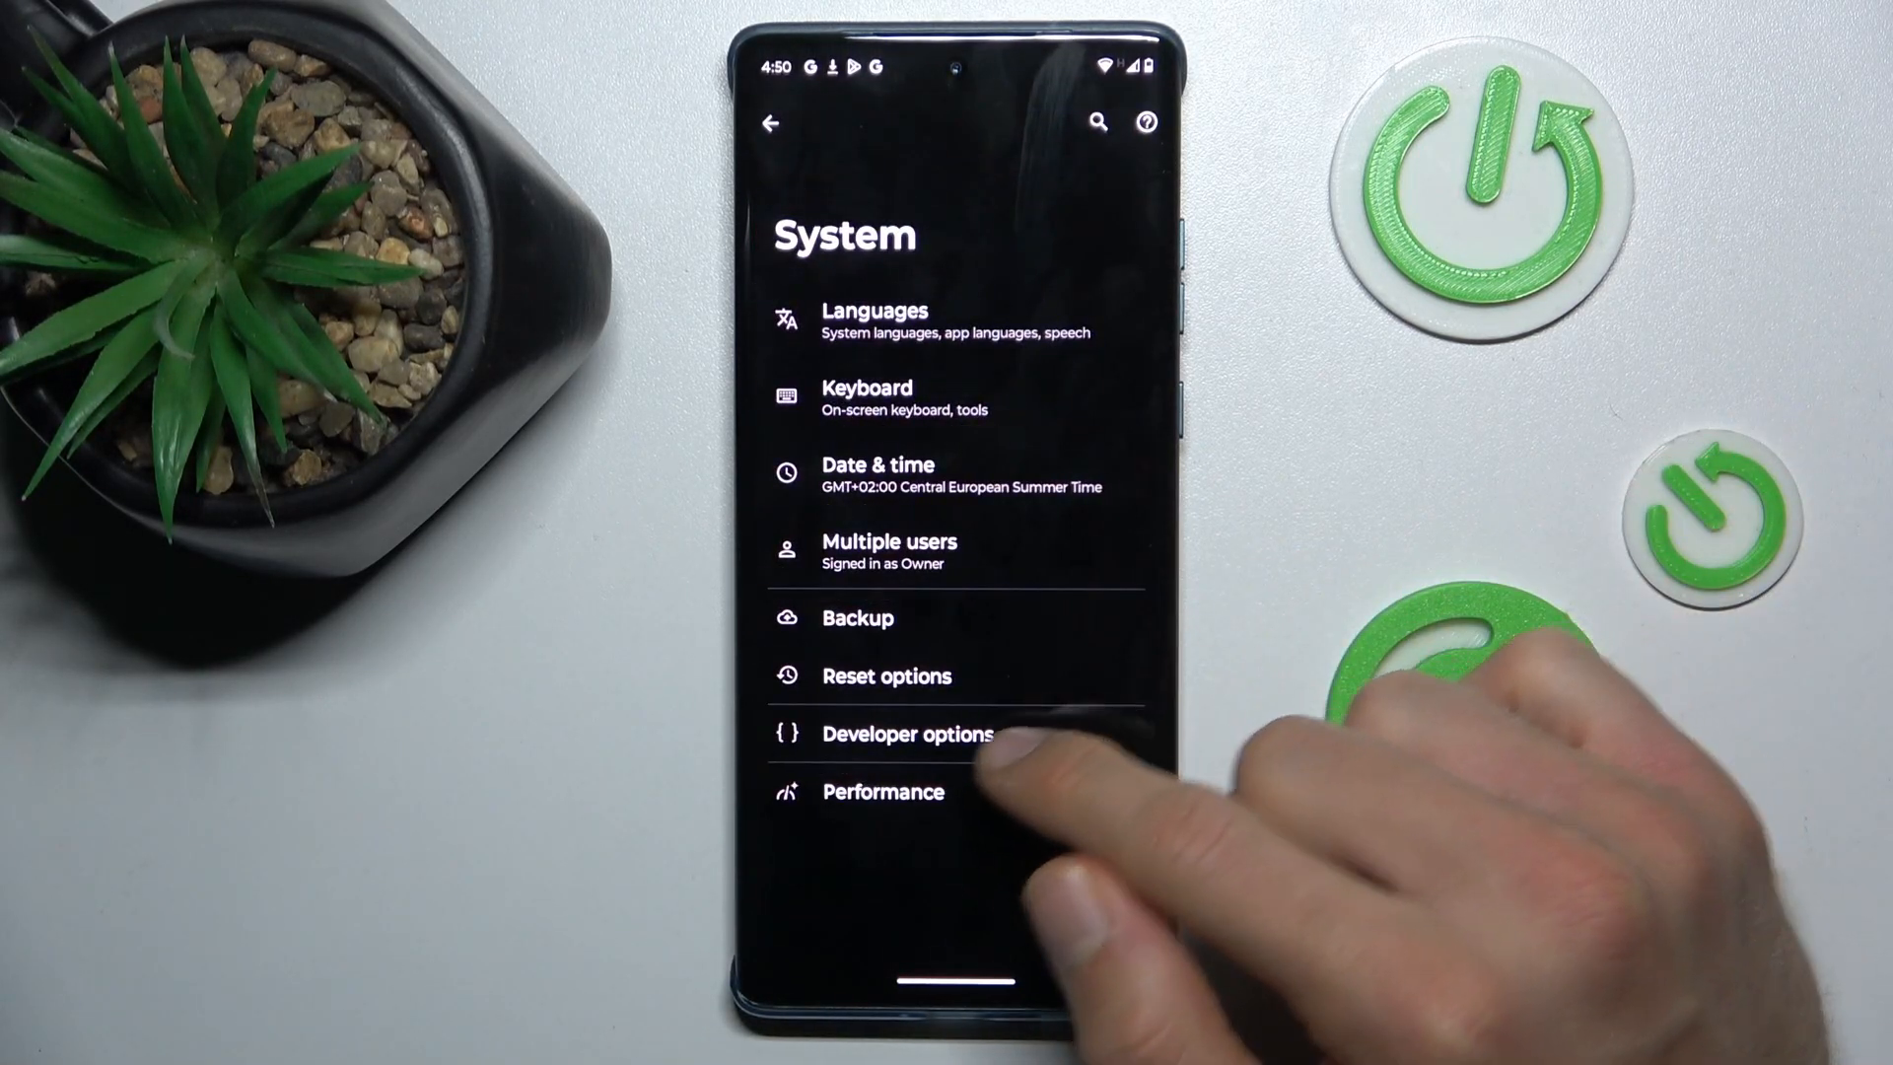
pyautogui.click(907, 734)
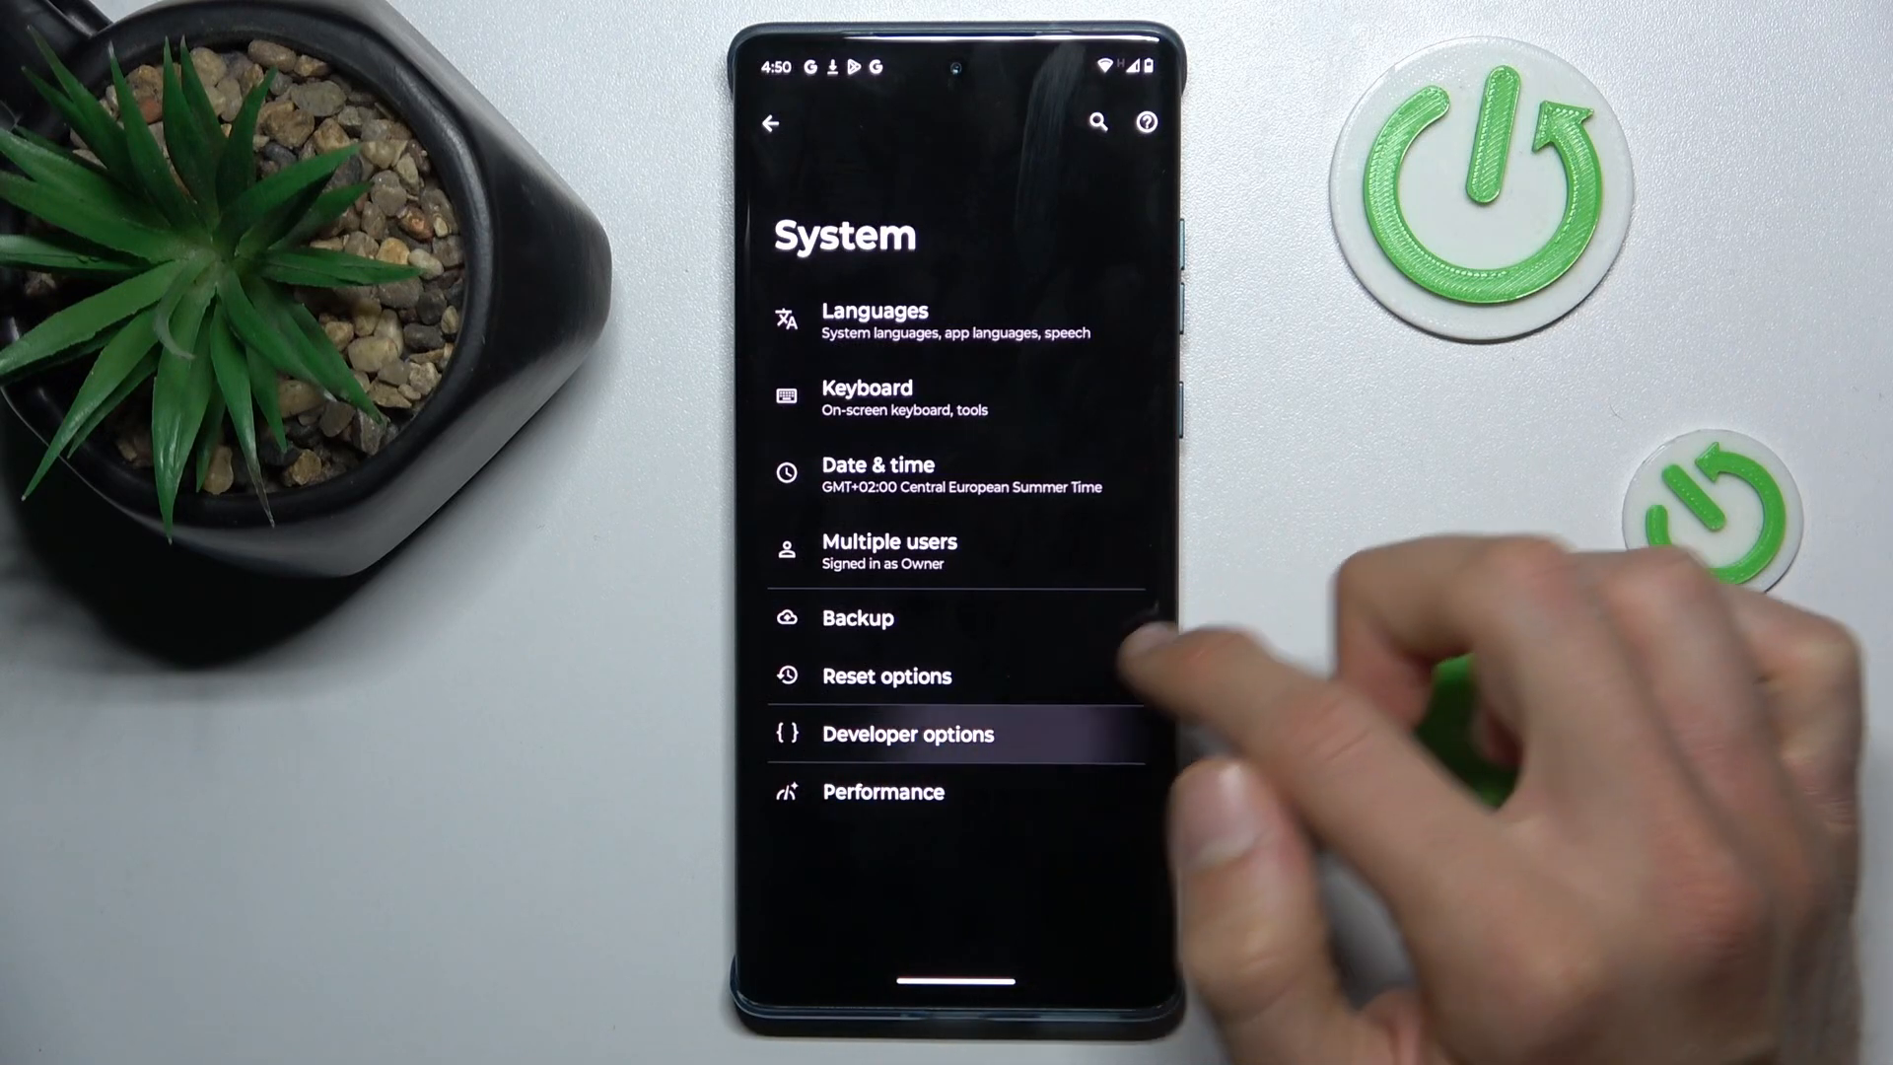
pyautogui.click(882, 791)
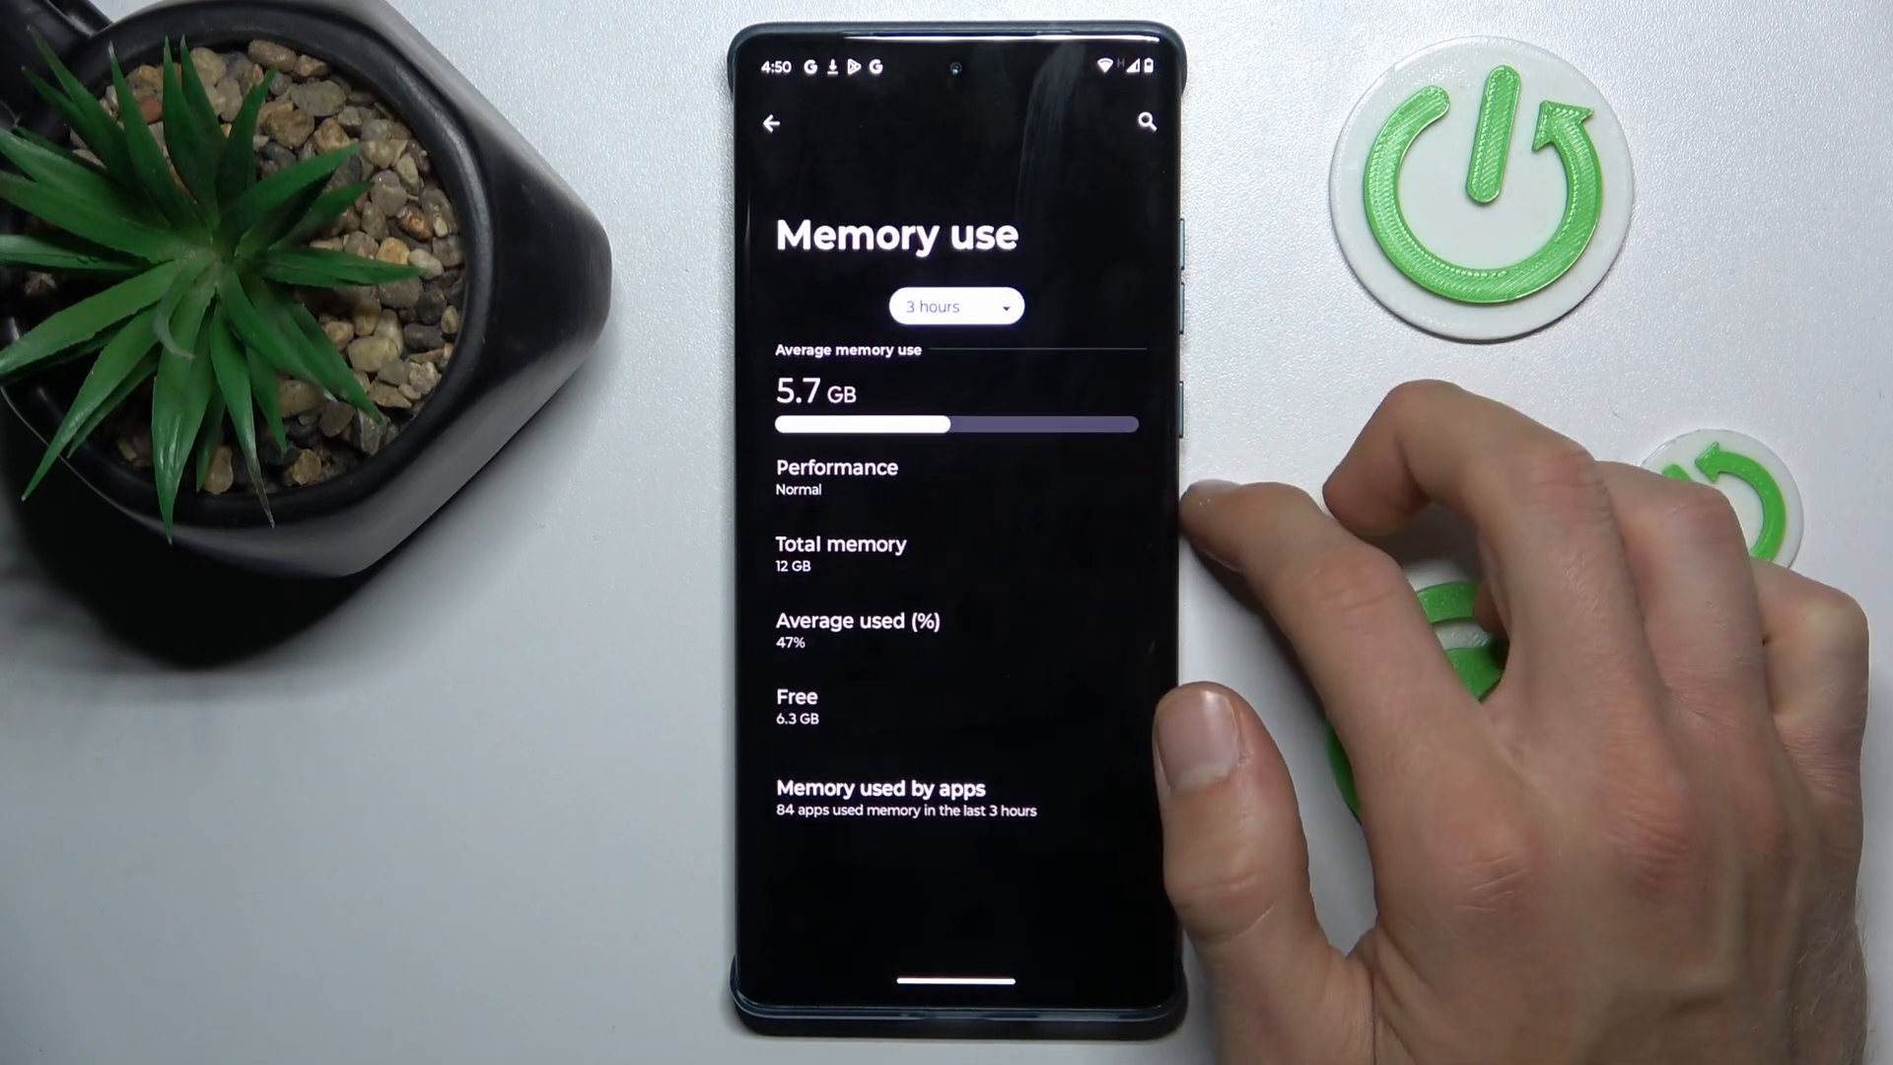